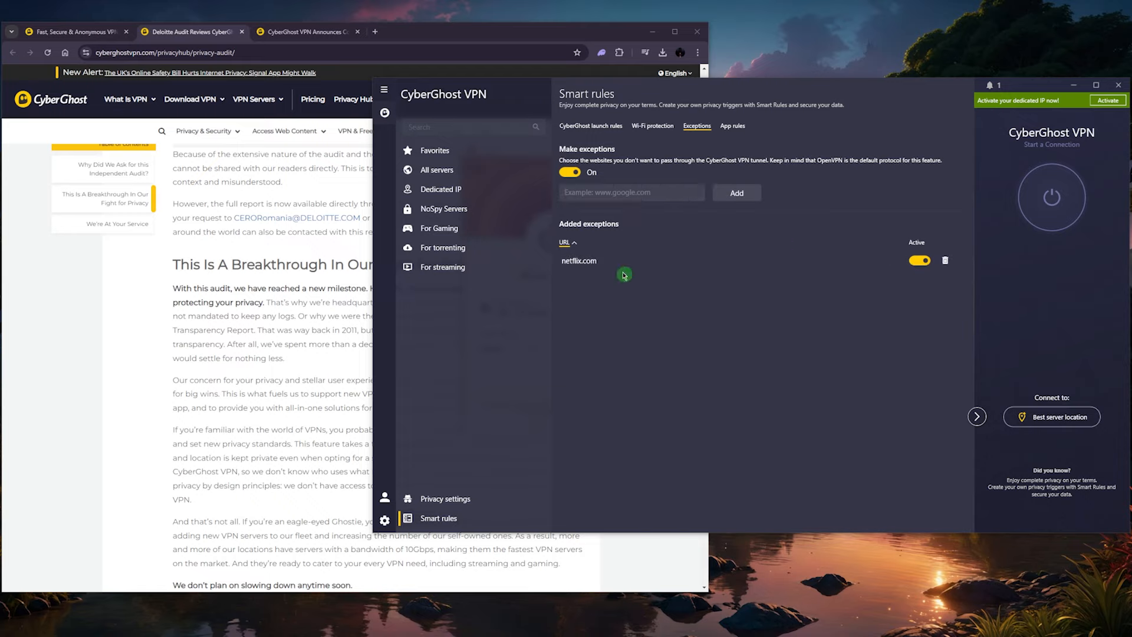
mouse_move(719, 157)
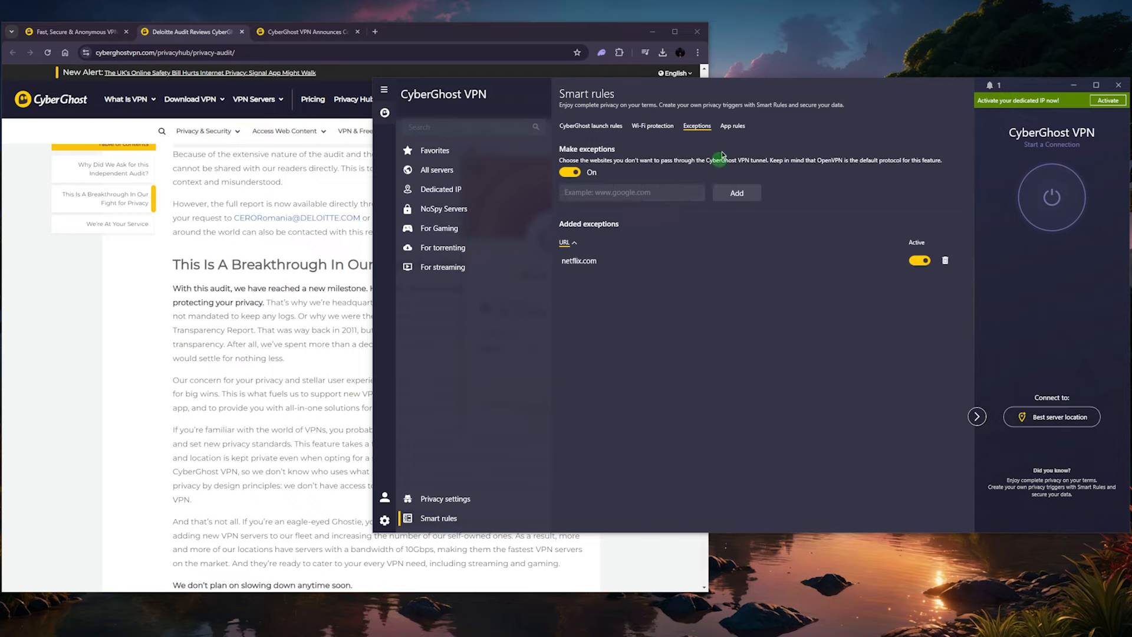
Show the App rules where Chrome connects to Netflix US, leaving its server choice unchanged
left_click(732, 126)
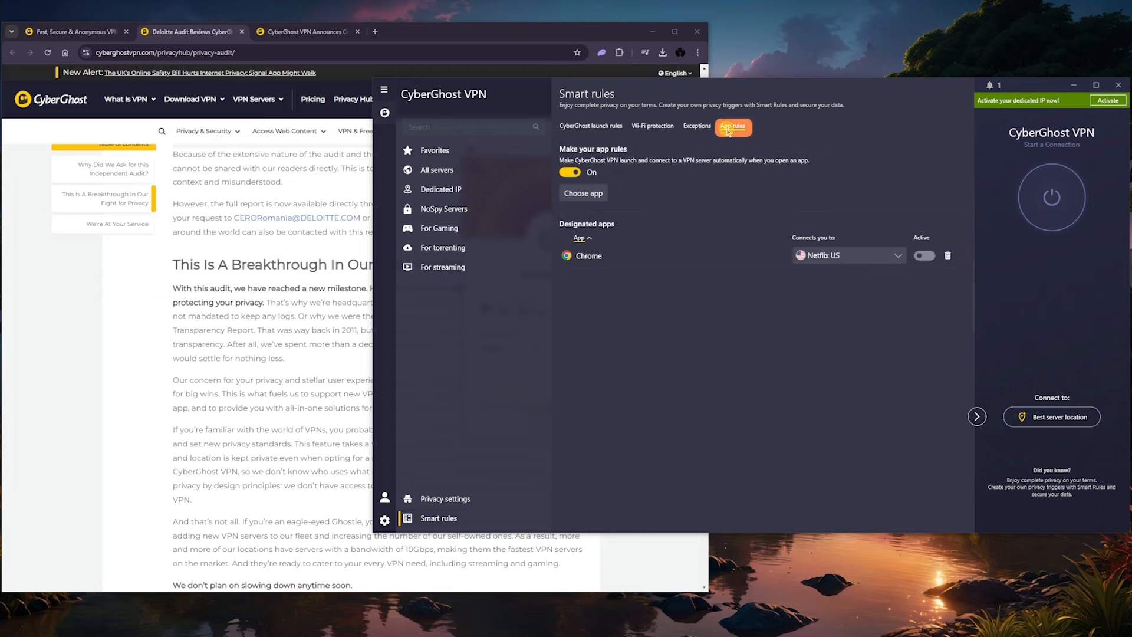
mouse_move(753, 173)
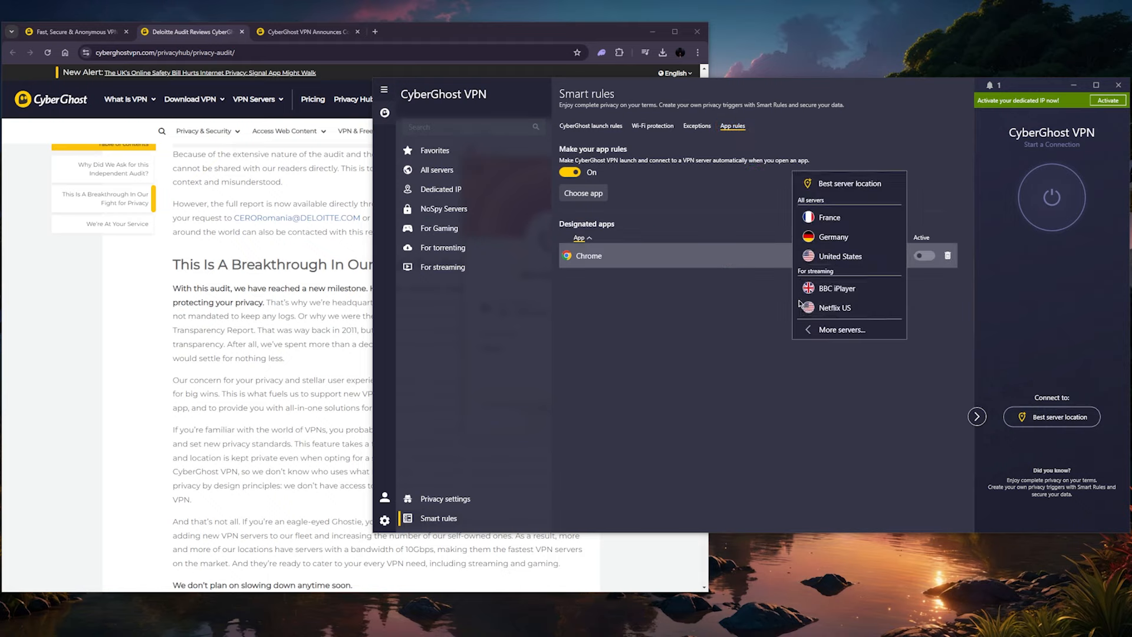
left_click(835, 308)
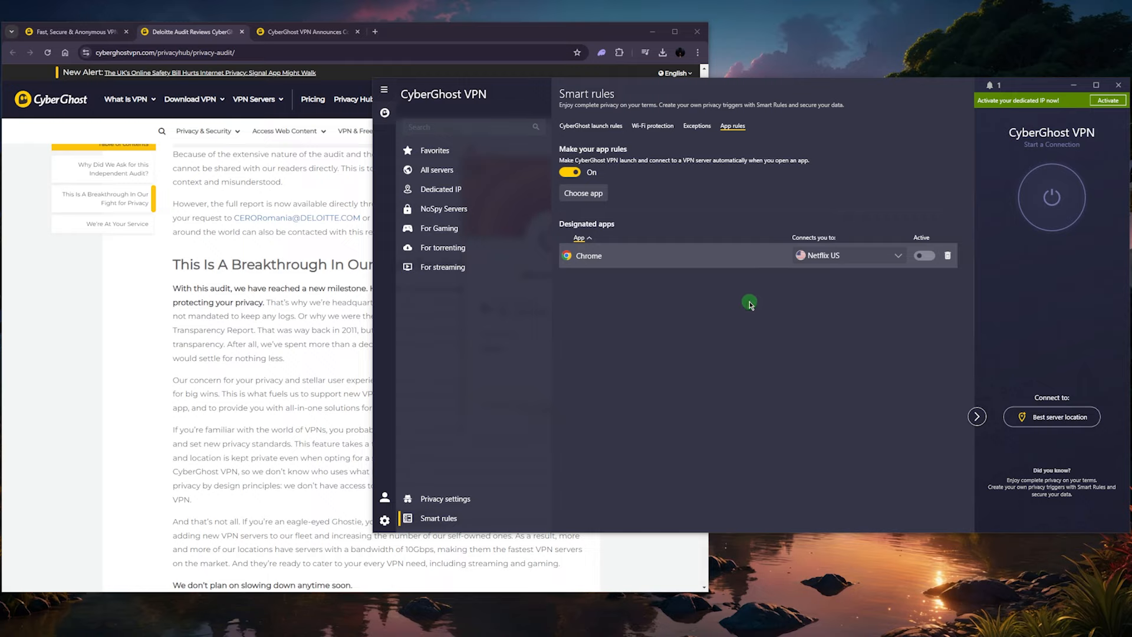
mouse_move(834, 271)
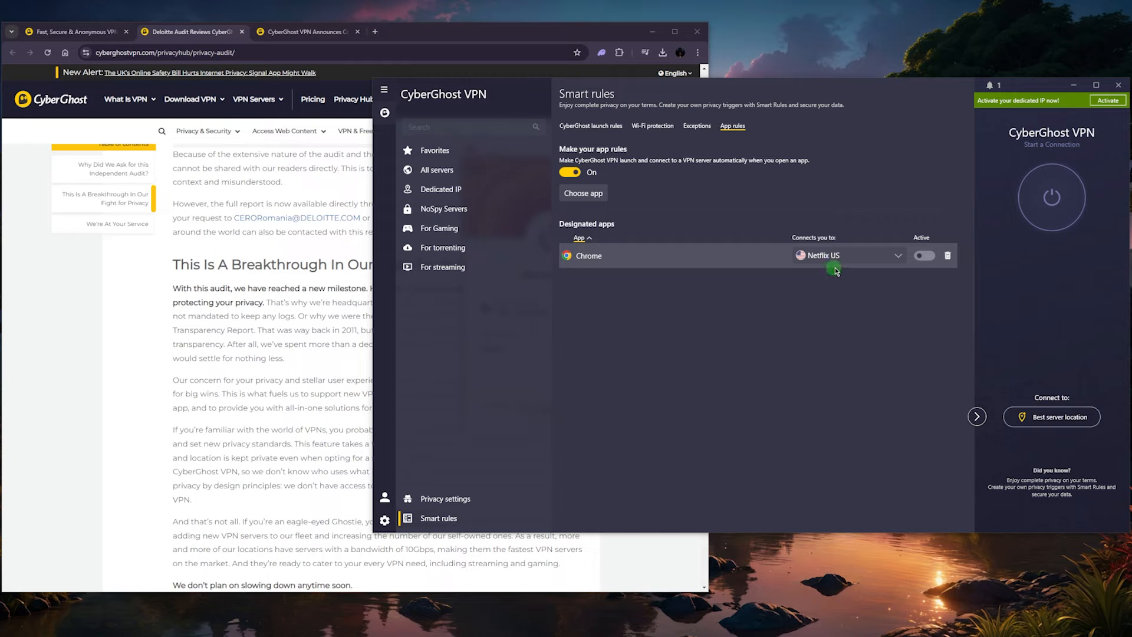
mouse_move(1014, 178)
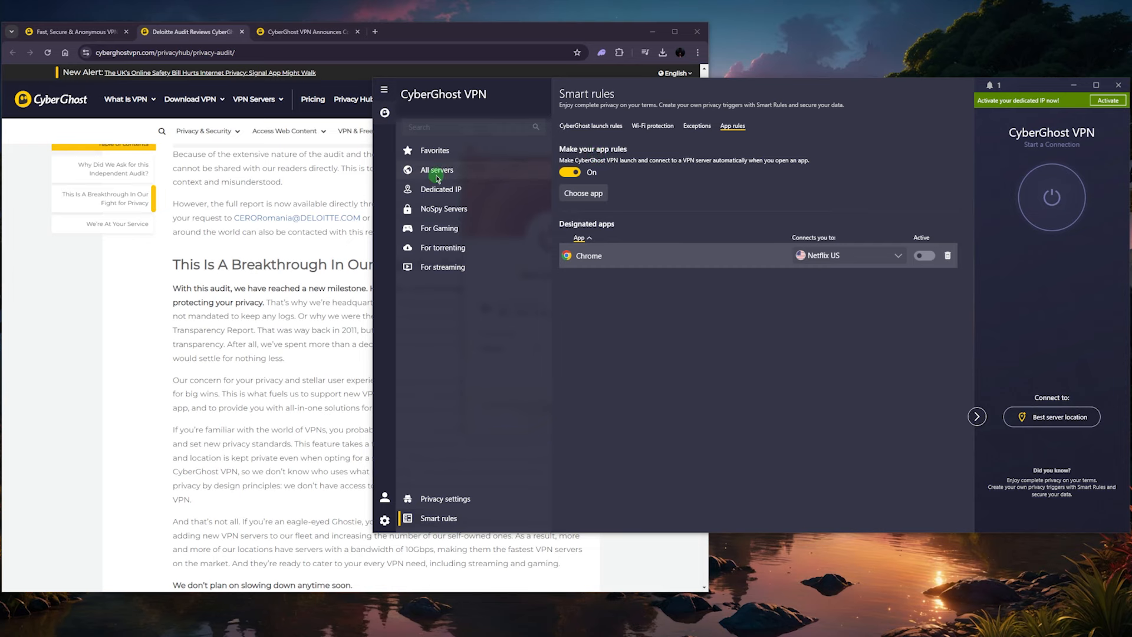
Show the All servers list with every country and its distance
left_click(436, 170)
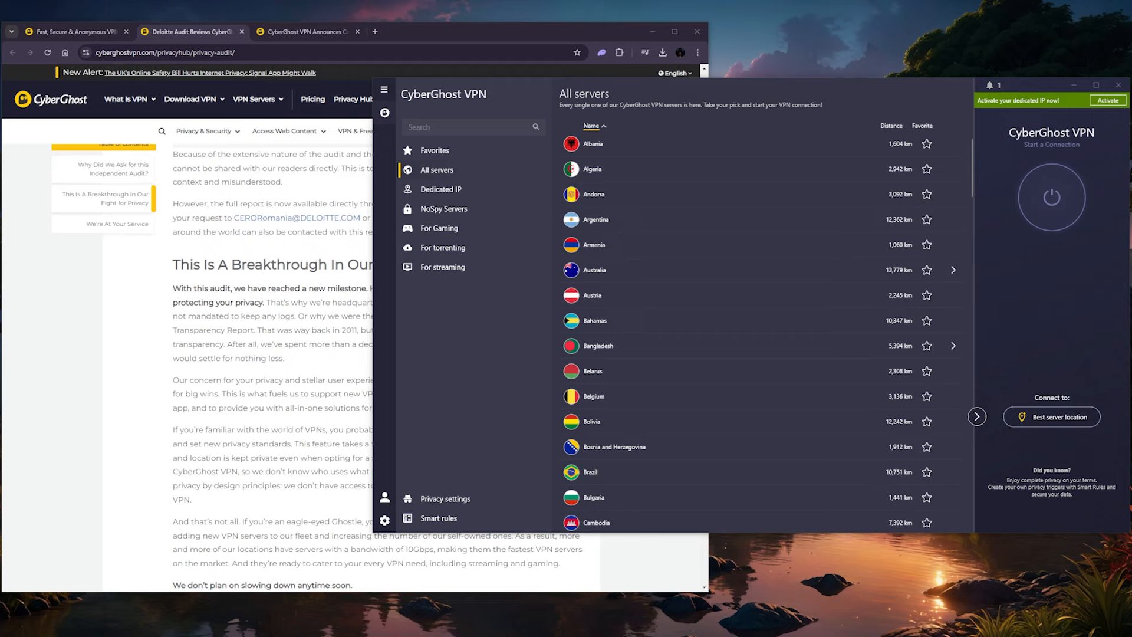
mouse_move(1073, 285)
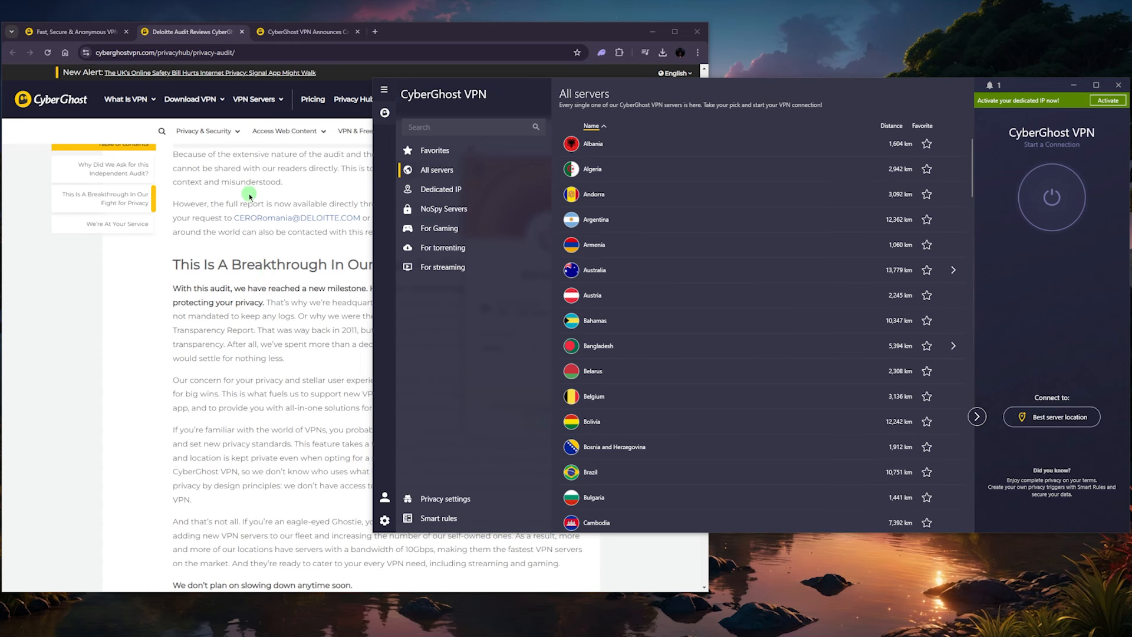
mouse_move(364, 224)
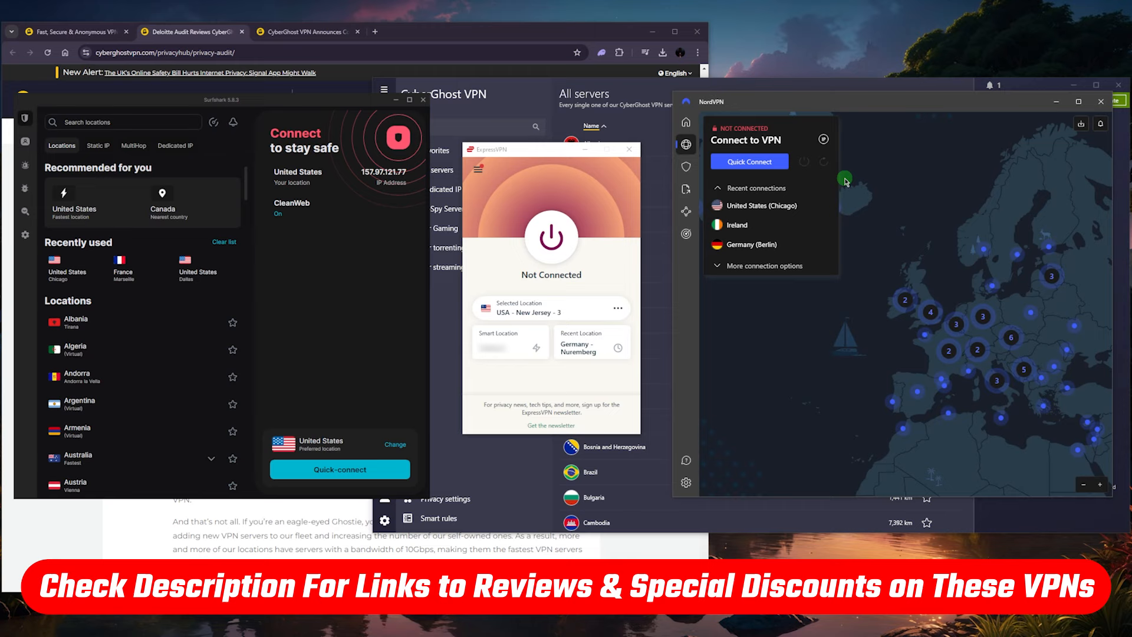
mouse_move(535, 76)
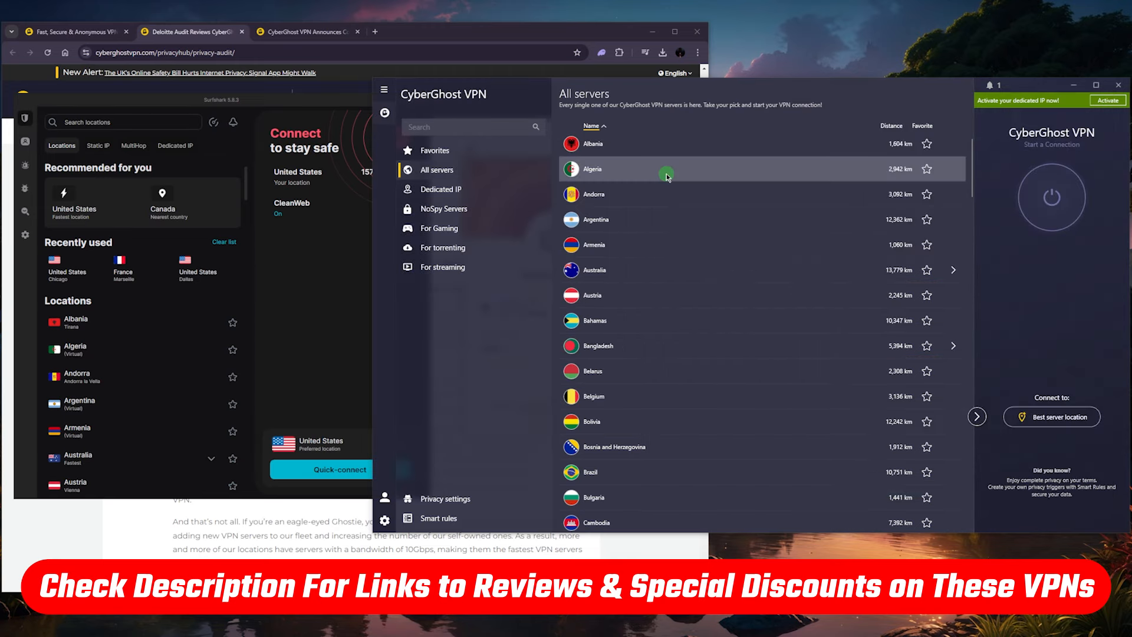
mouse_move(819, 143)
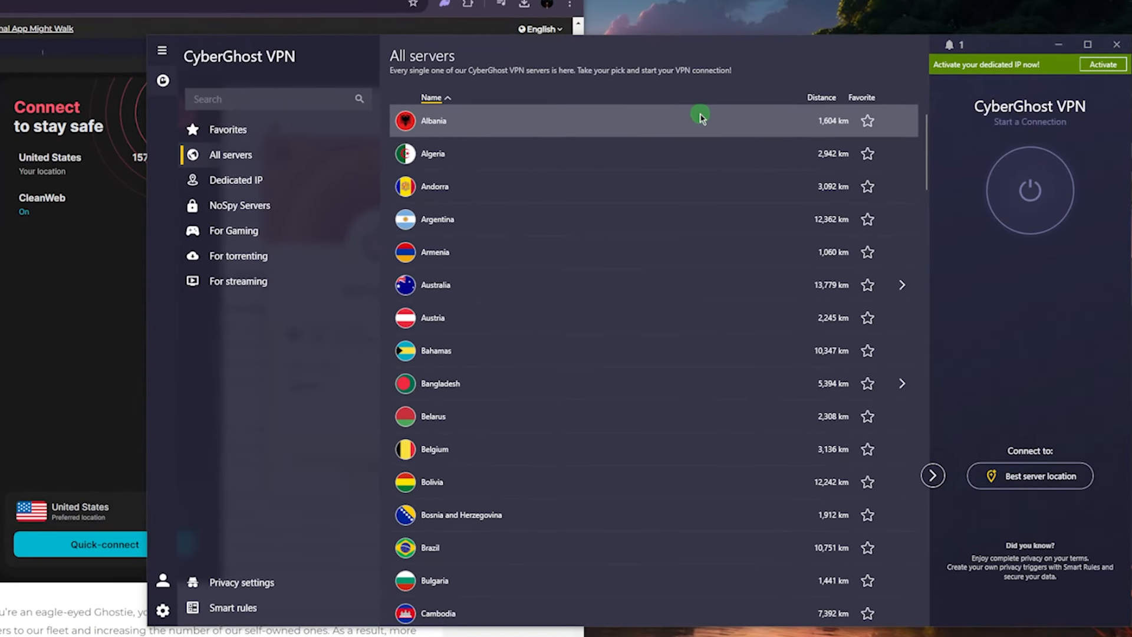
mouse_move(718, 129)
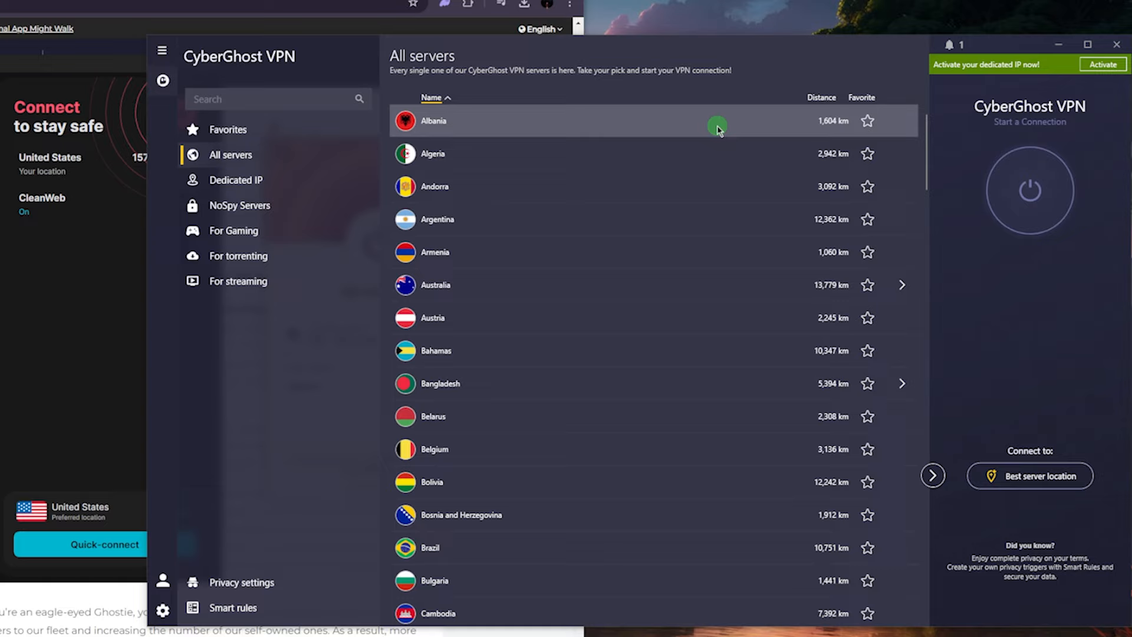
mouse_move(793, 122)
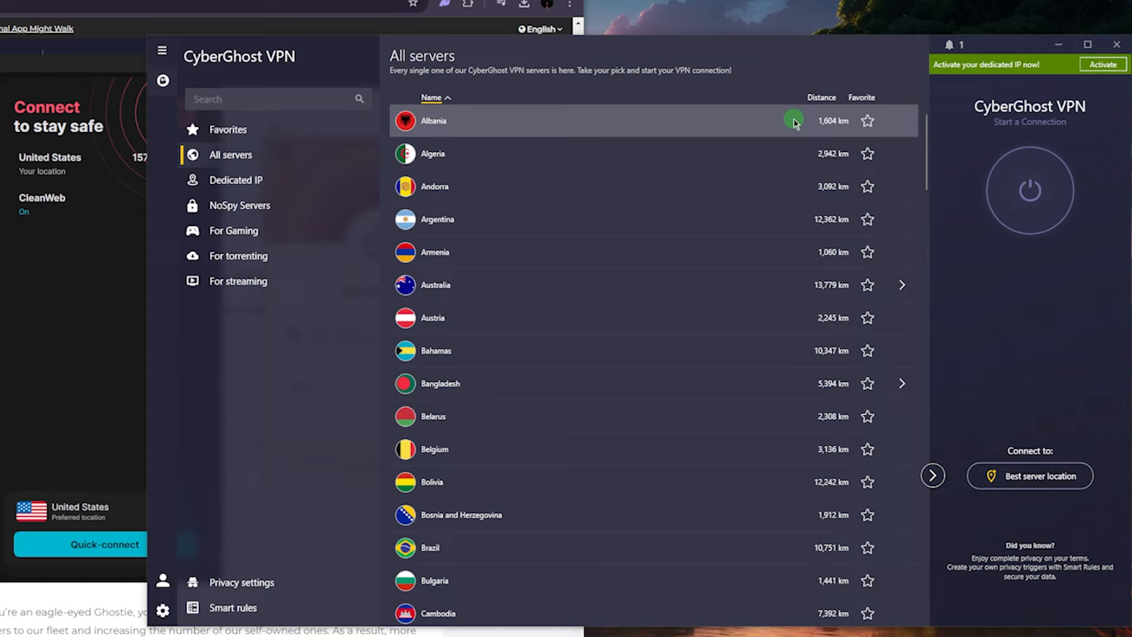
mouse_move(433, 284)
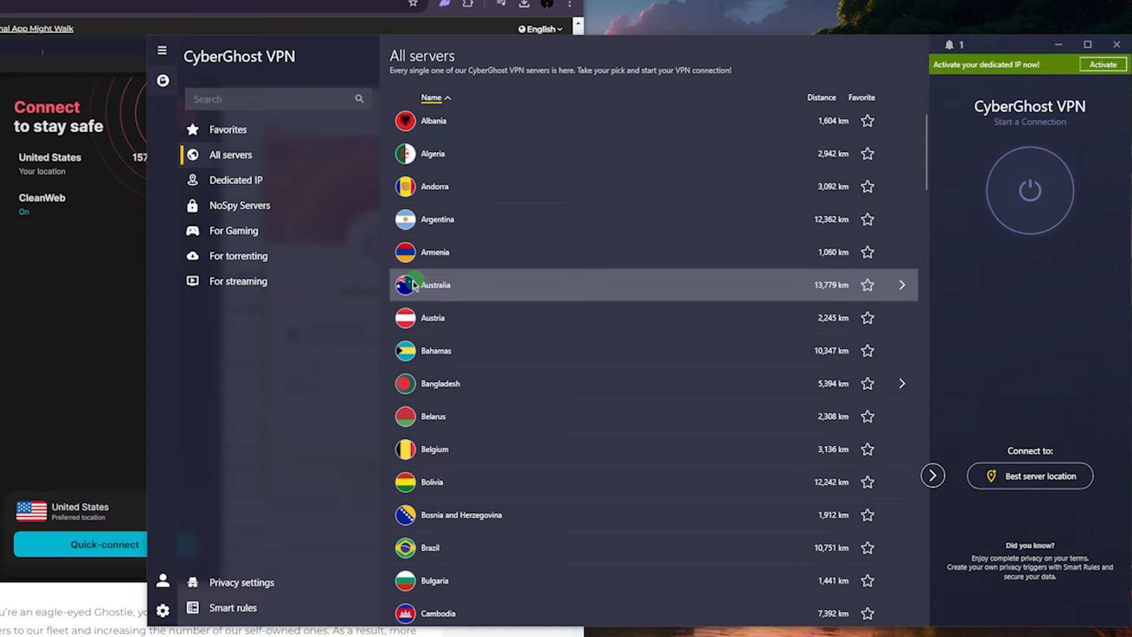
mouse_move(533, 383)
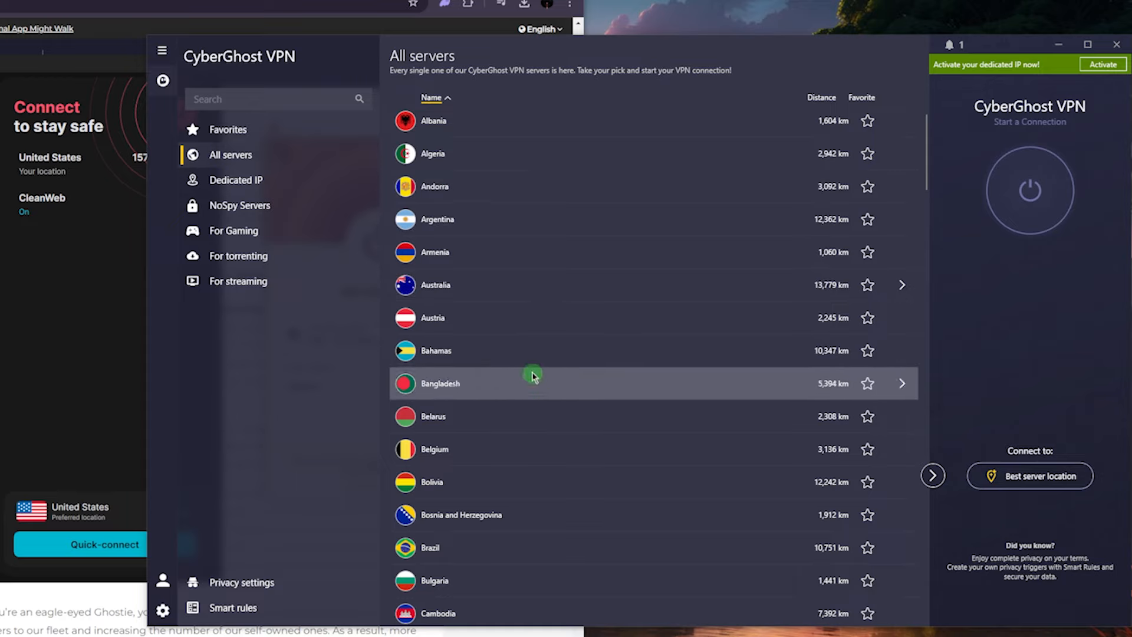
mouse_move(263, 281)
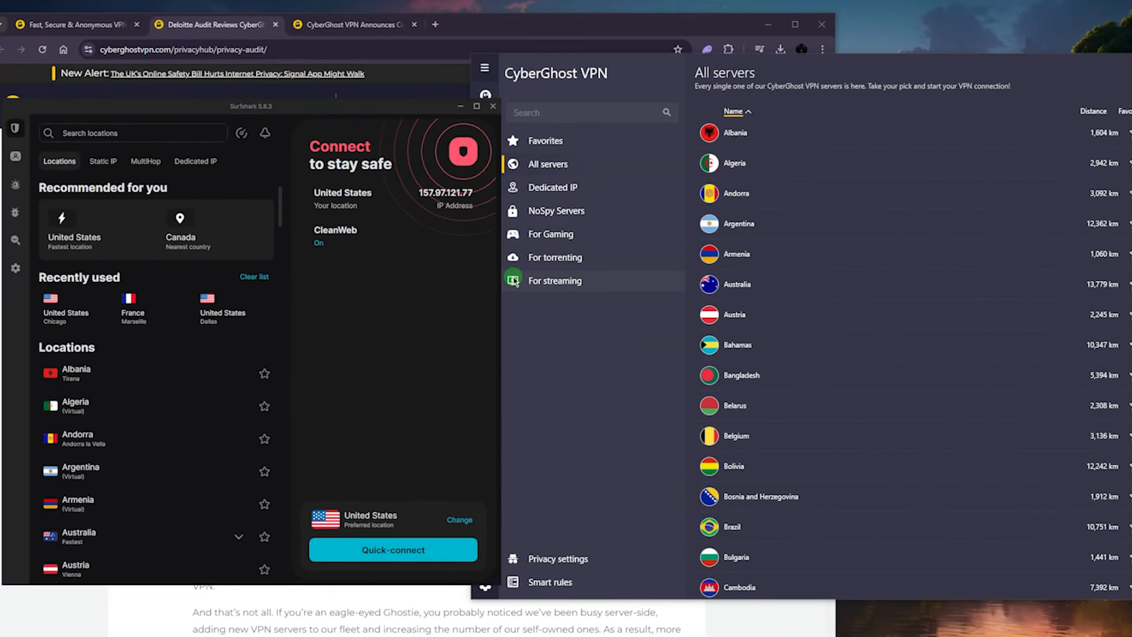
mouse_move(392, 309)
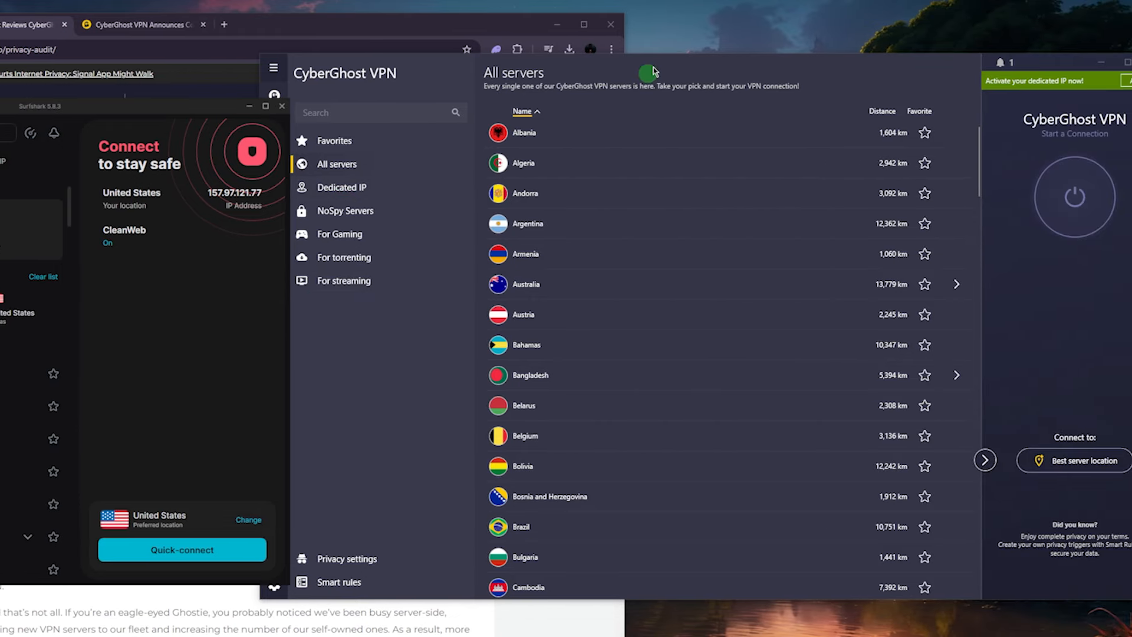
mouse_move(506, 73)
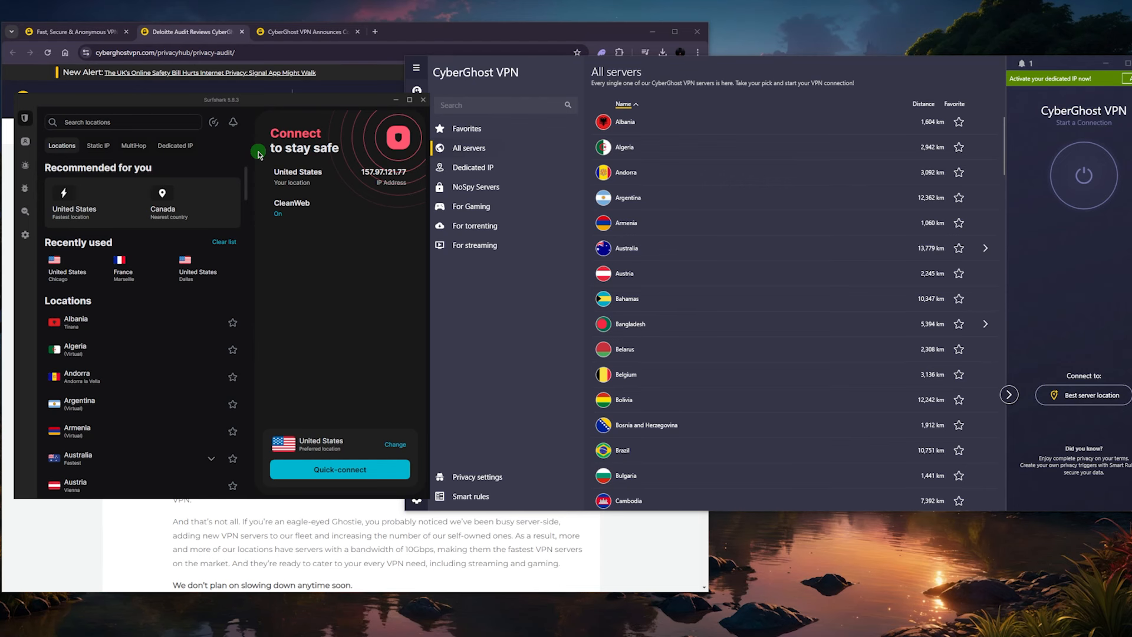
mouse_move(775, 86)
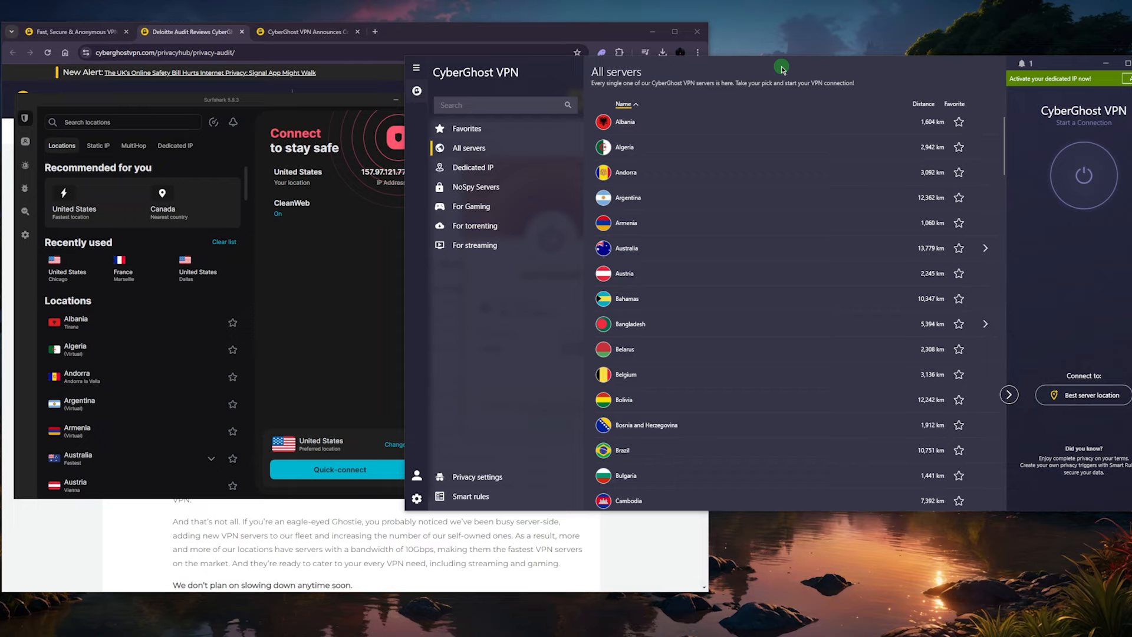
mouse_move(728, 146)
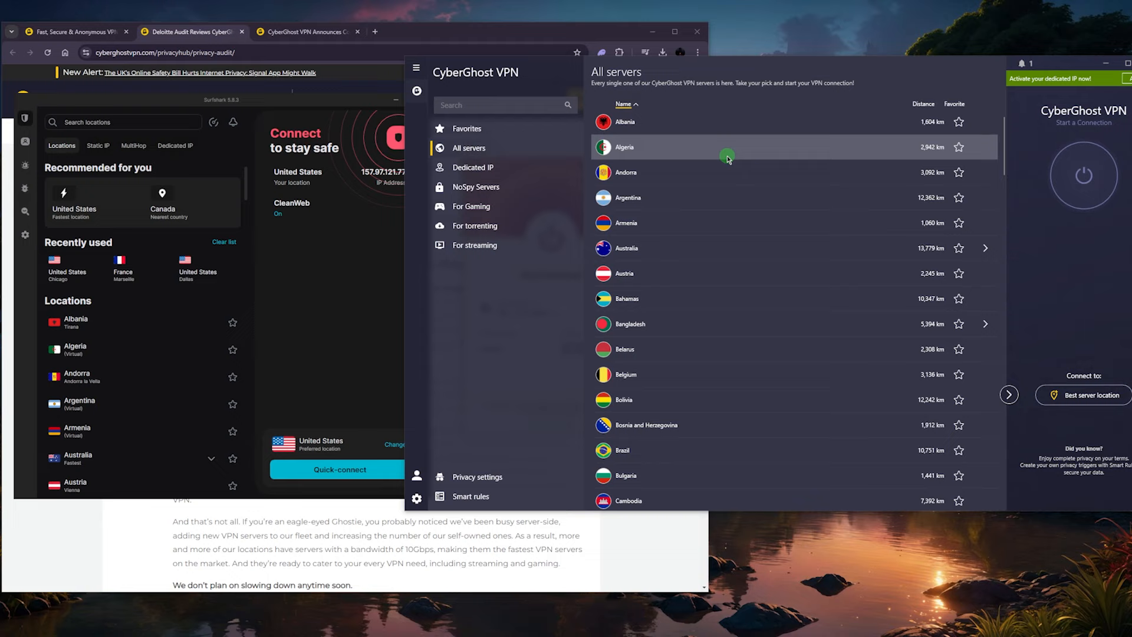
mouse_move(861, 323)
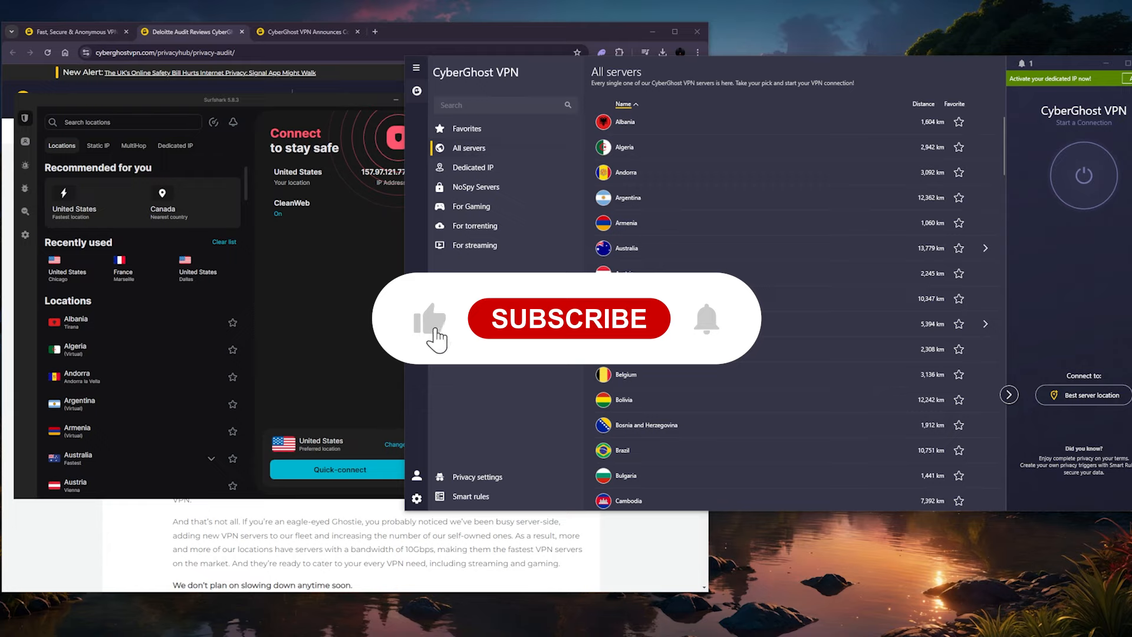
left_click(568, 318)
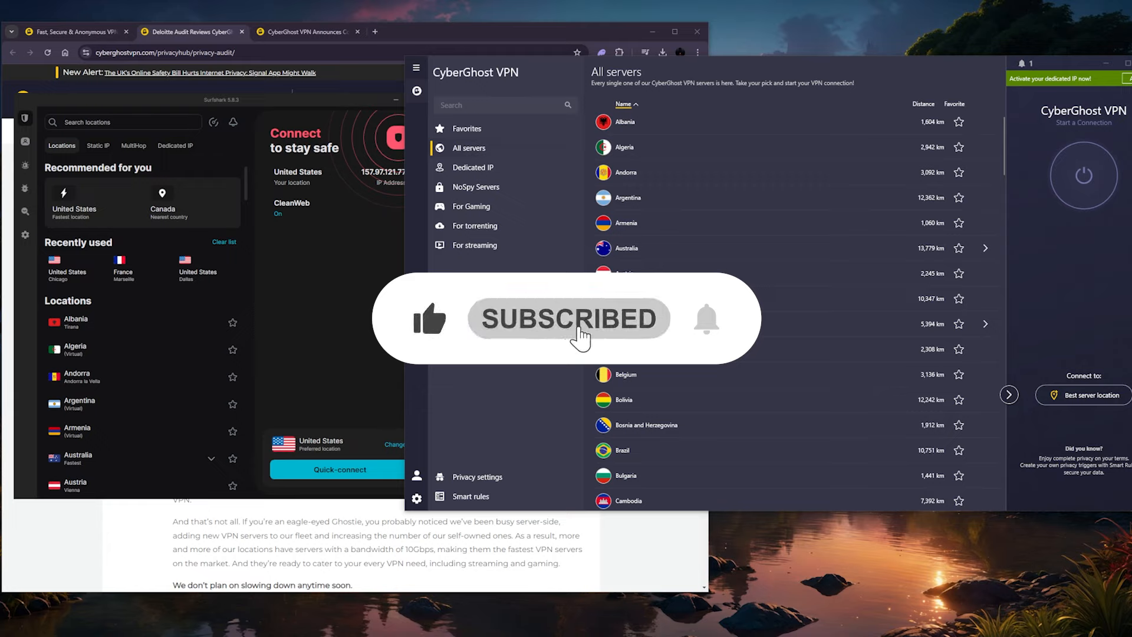